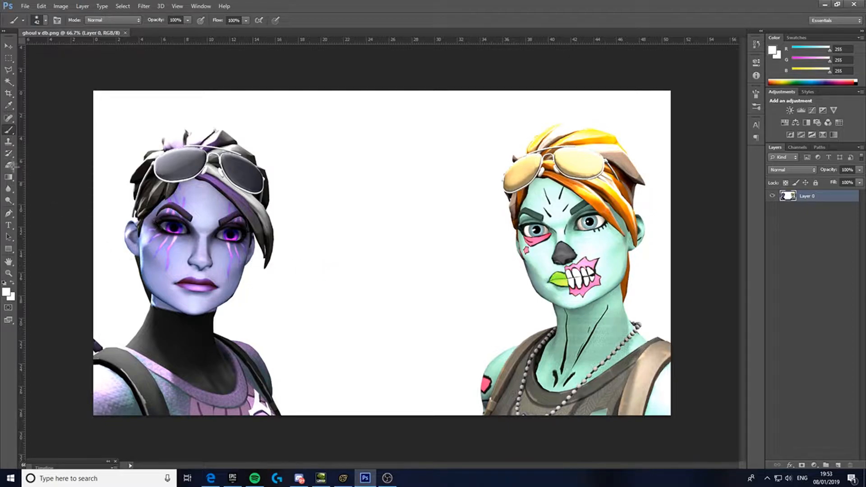
Step: Select the white background around both characters with the Magic Wand
click(8, 80)
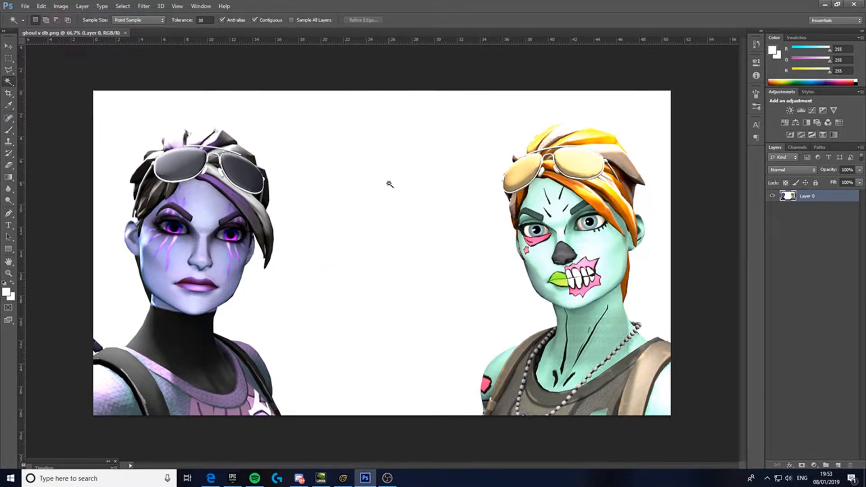
click(390, 184)
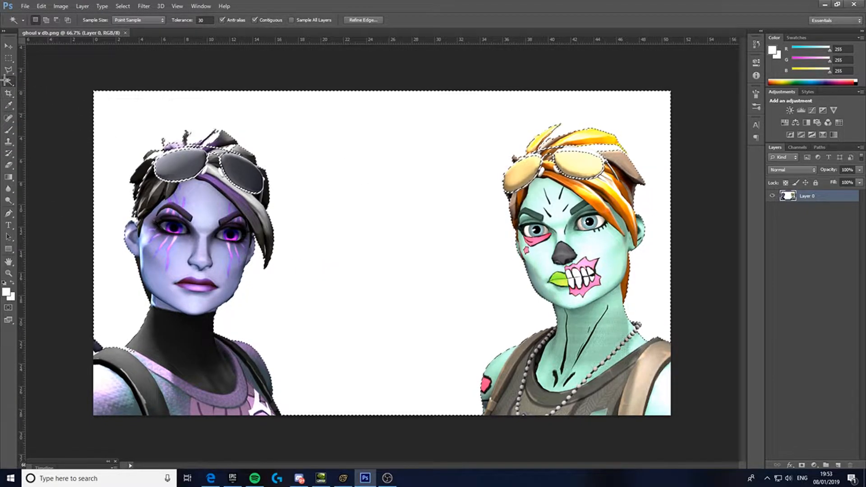
click(8, 82)
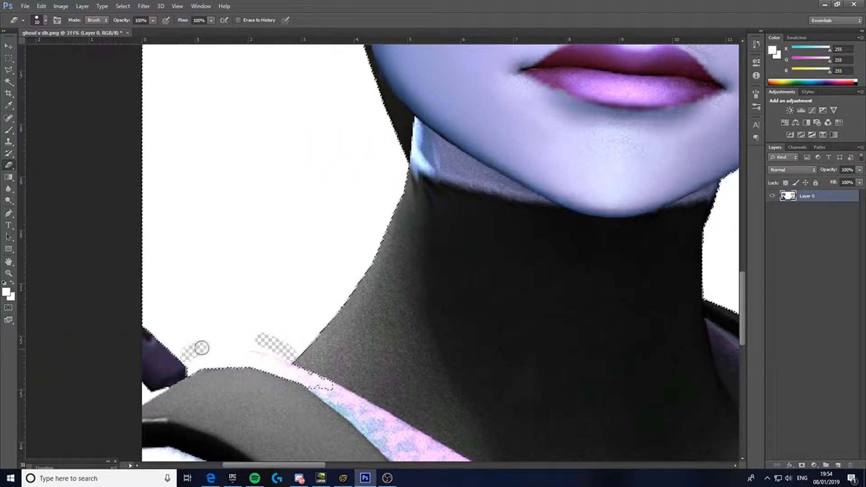
Step: Erase white fringe along the left character's shoulder and hair and beside the right character's sunglasses
drag(201, 348, 286, 353)
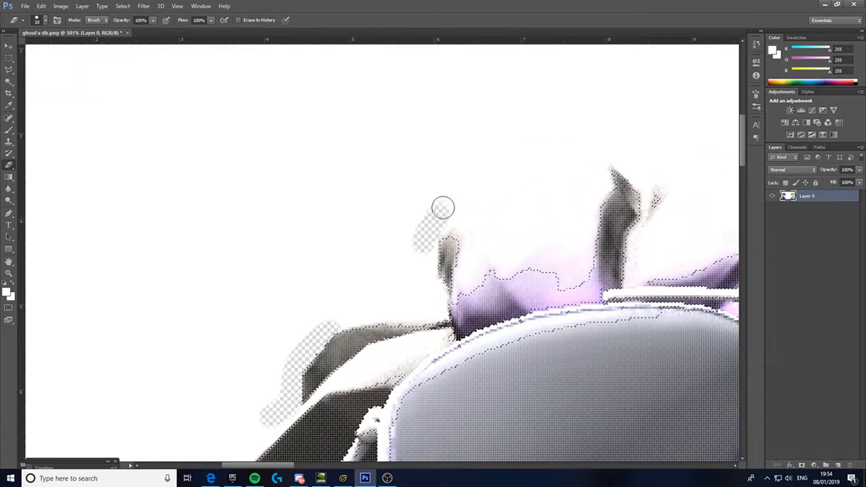
drag(442, 207, 616, 151)
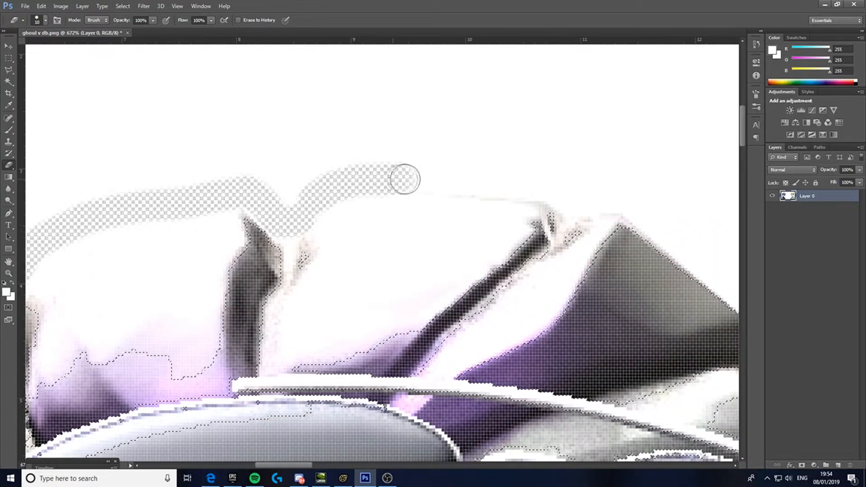
drag(406, 178, 648, 217)
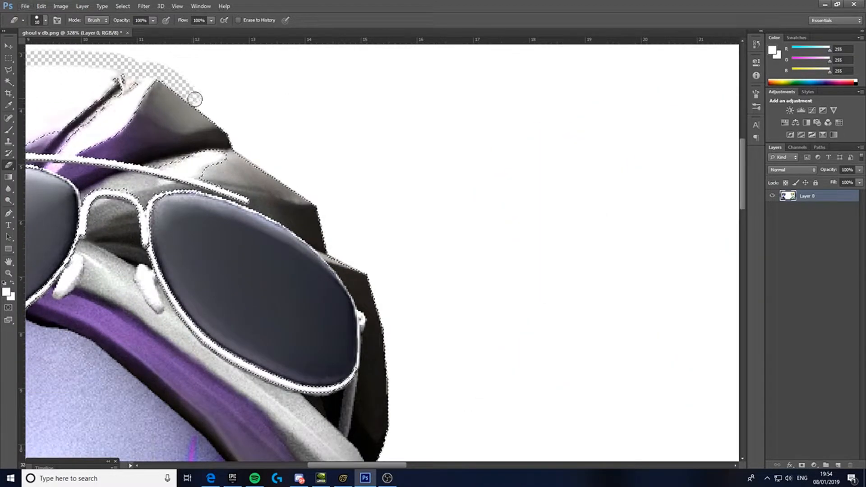
drag(193, 100, 304, 193)
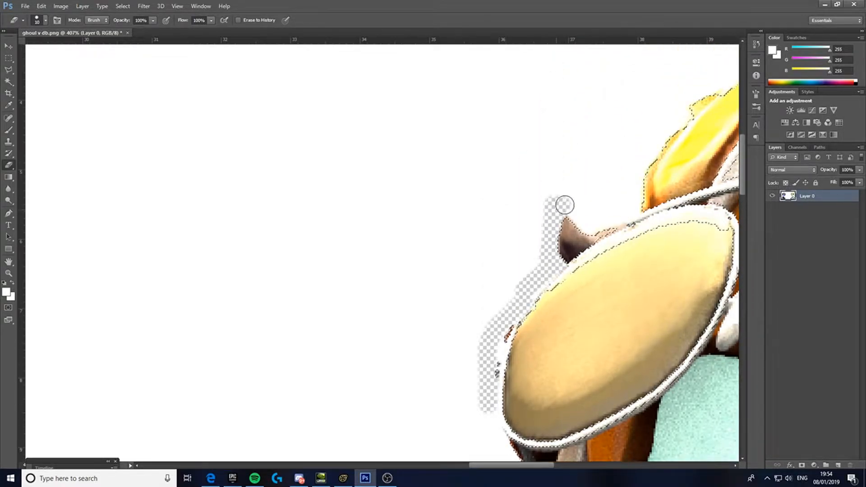
drag(564, 205, 676, 110)
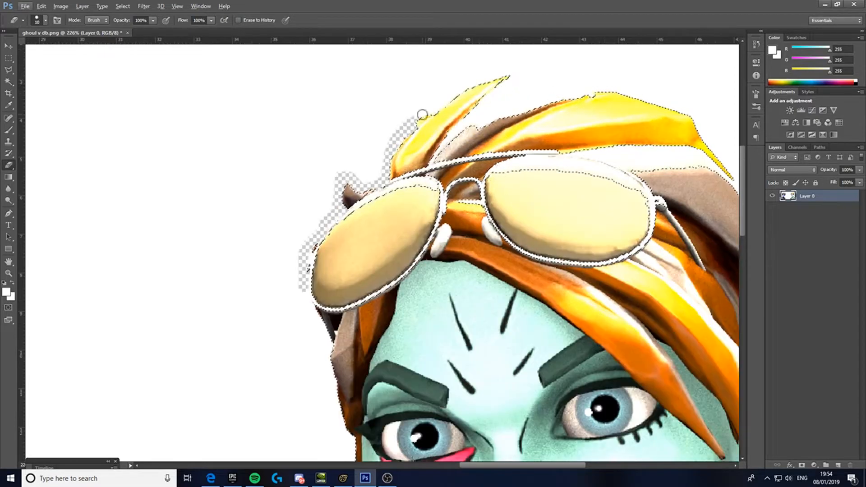
Step: Erase white fringe around the orange hair strands and beside the left character's hair near her eye
drag(421, 115, 500, 72)
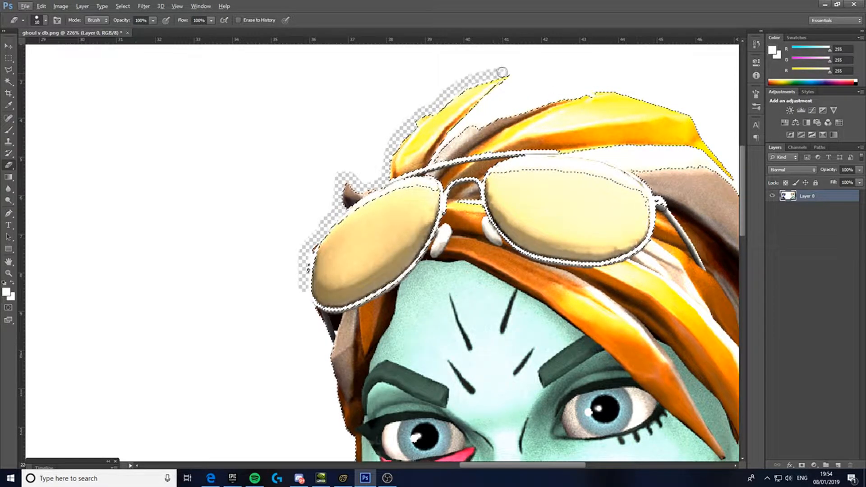
drag(500, 72, 596, 87)
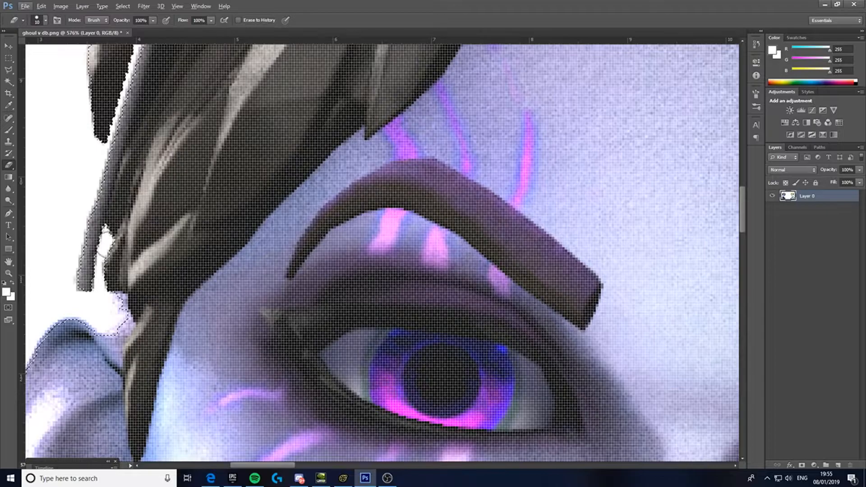
drag(110, 237, 89, 309)
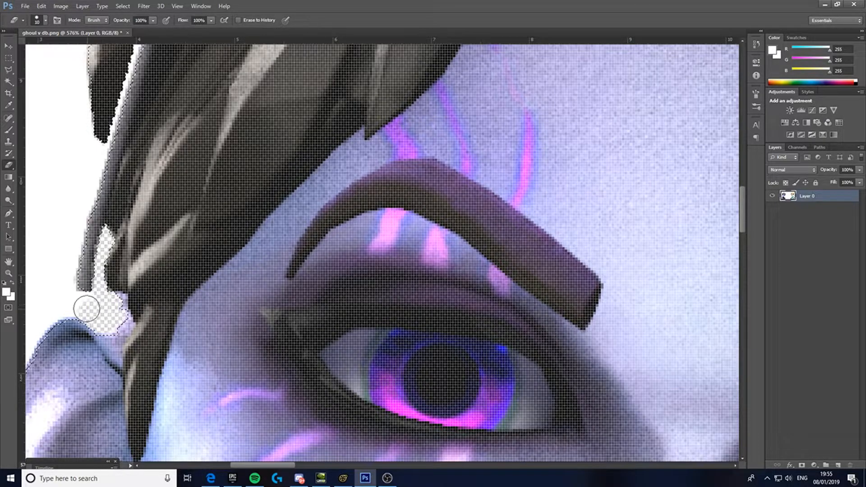
drag(86, 309, 86, 130)
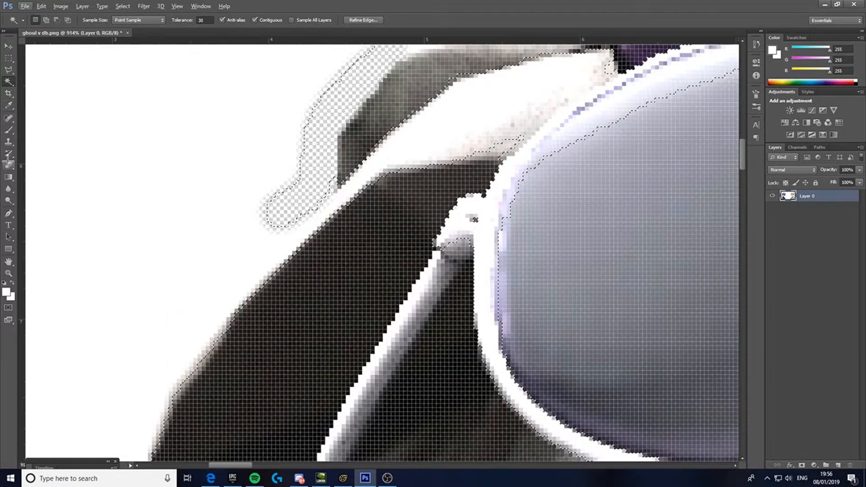
Step: Erase the left shoulder fringe and delete the selected white background to transparency
click(9, 129)
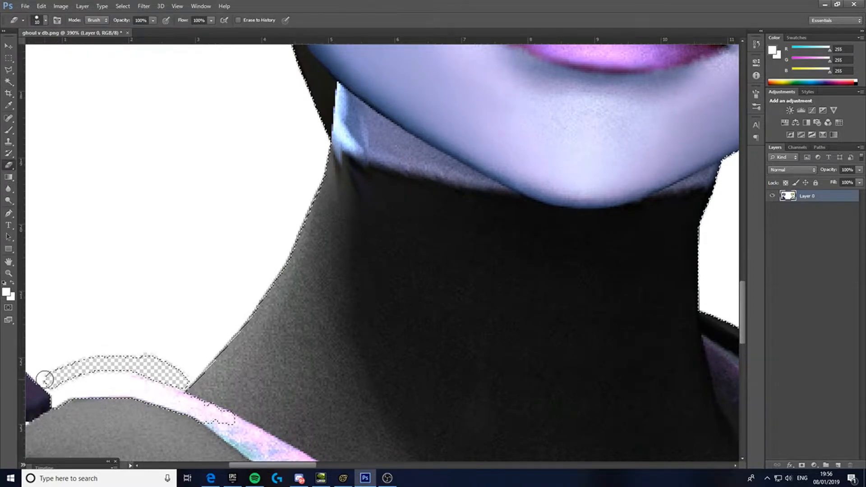
drag(44, 378, 193, 370)
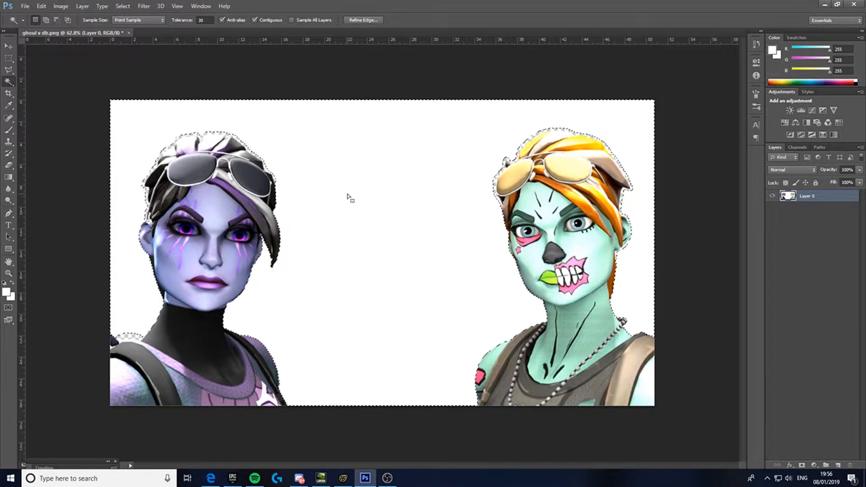
key(Delete)
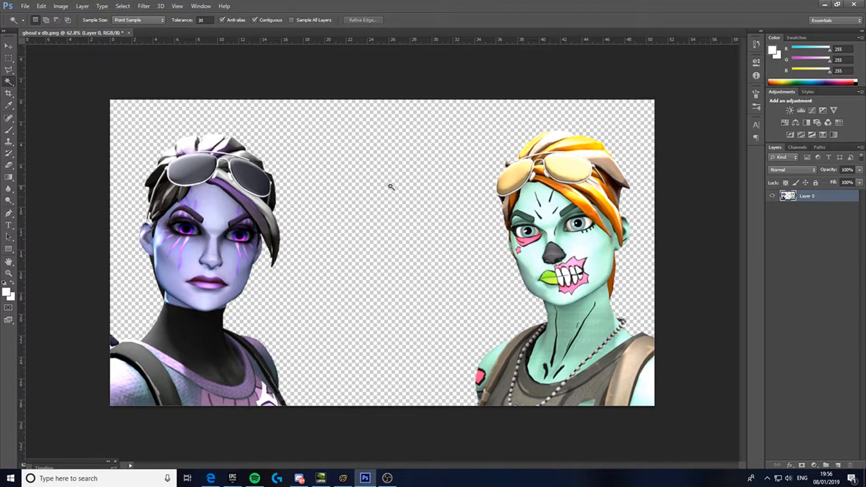
click(25, 6)
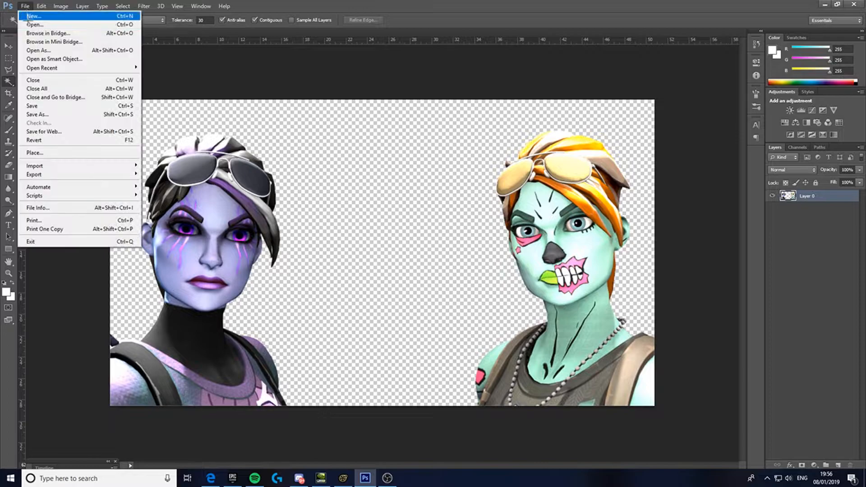
click(35, 25)
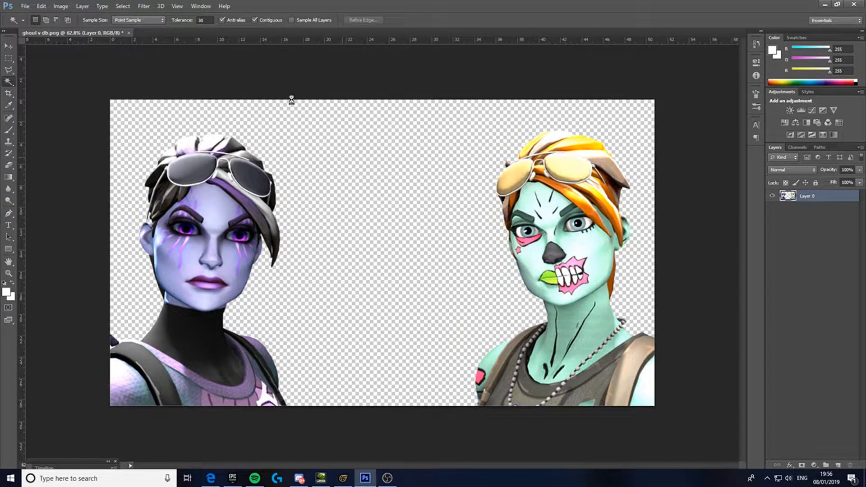
Step: Save the snowy background as a JPEG copy in the BACKROUNDS folder and return to the characters image
click(207, 33)
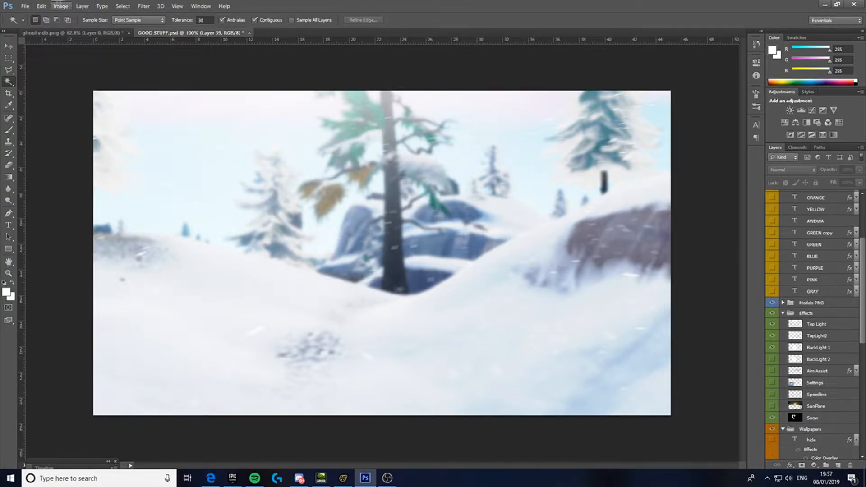
click(25, 6)
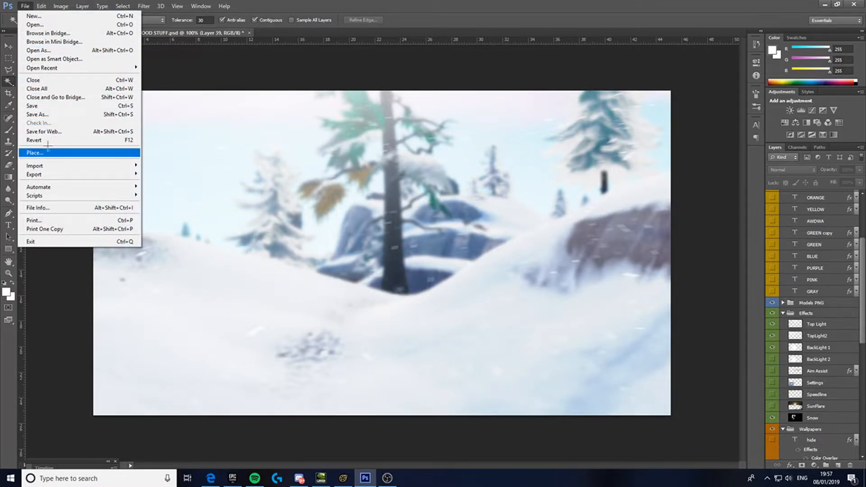
click(38, 115)
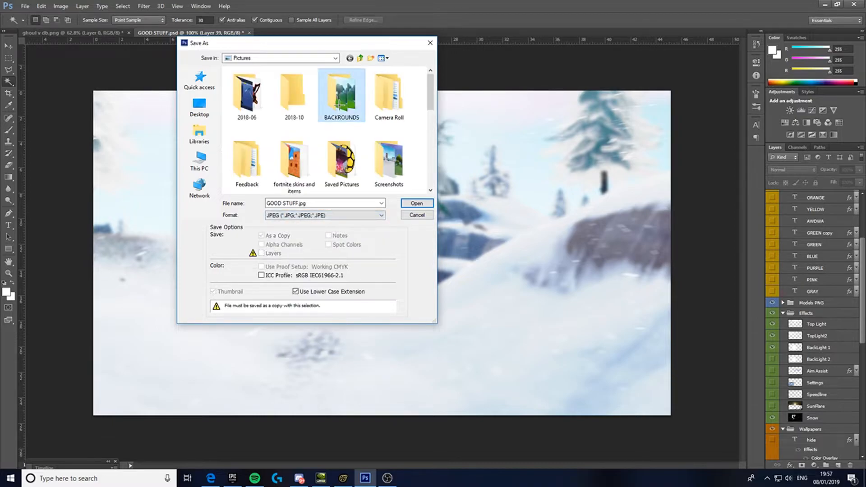
double_click(341, 94)
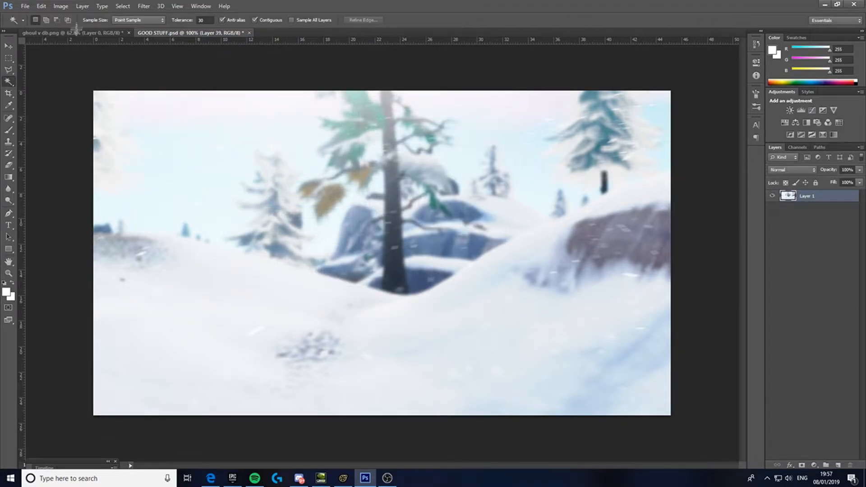
click(25, 6)
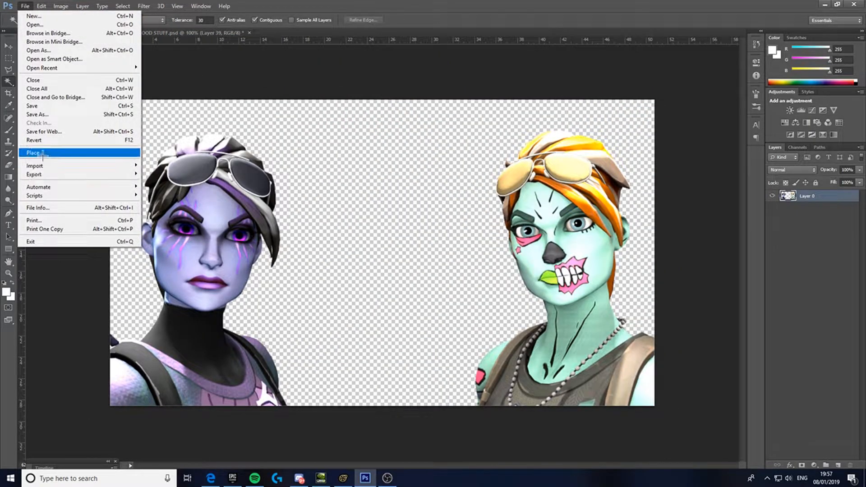
Step: Place the snowy background image and stretch it to fill the canvas behind the characters
click(34, 152)
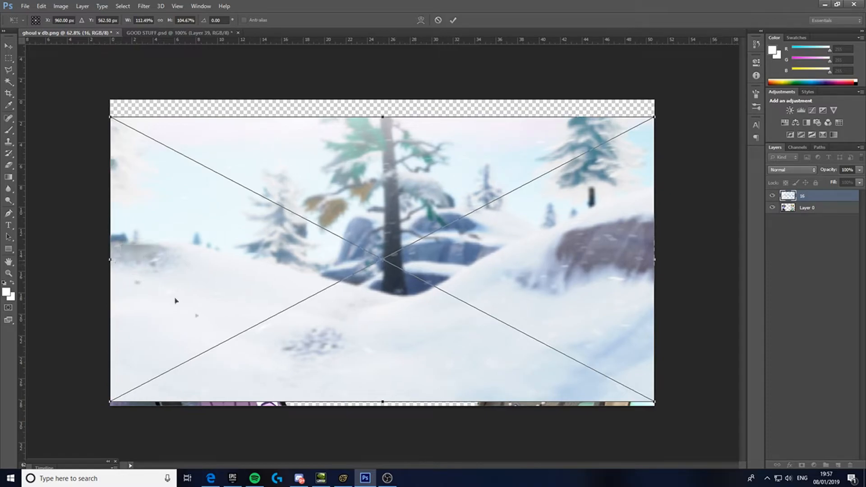
drag(380, 117, 380, 104)
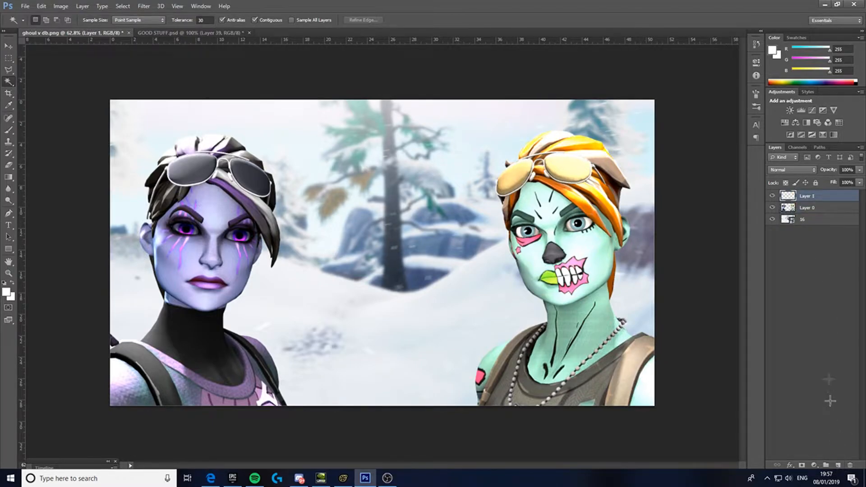
Step: Create a clipping mask so Layer 1 only affects the characters layer
right_click(807, 195)
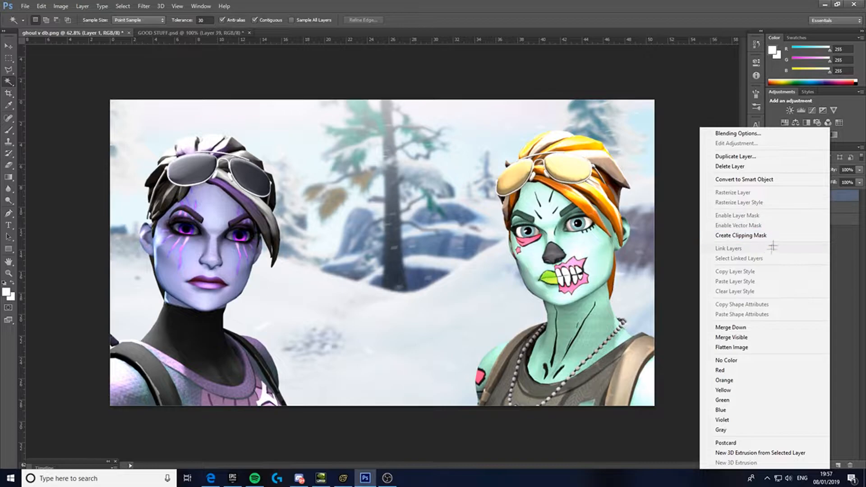
mouse_move(739, 235)
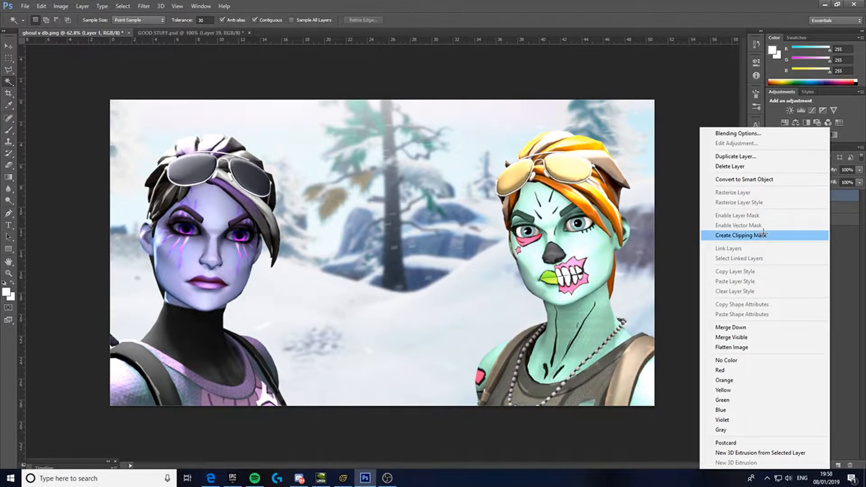
click(740, 235)
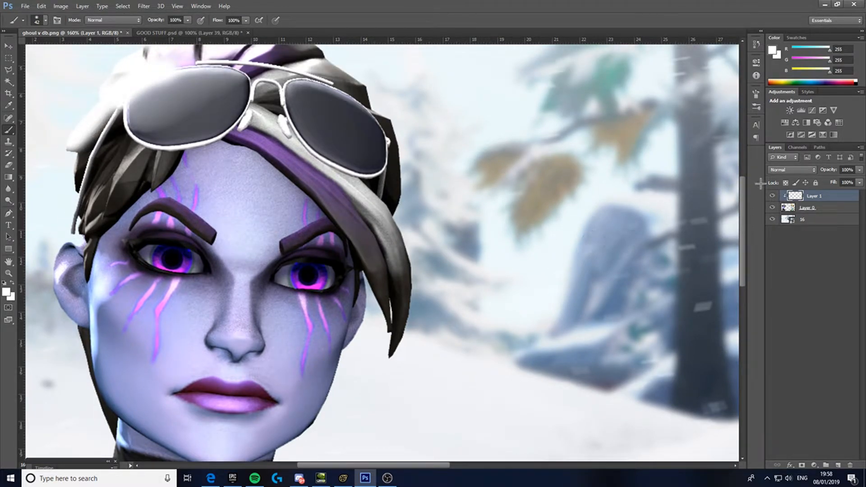
Step: Set the clipped Layer 1's blend mode to Overlay
click(790, 169)
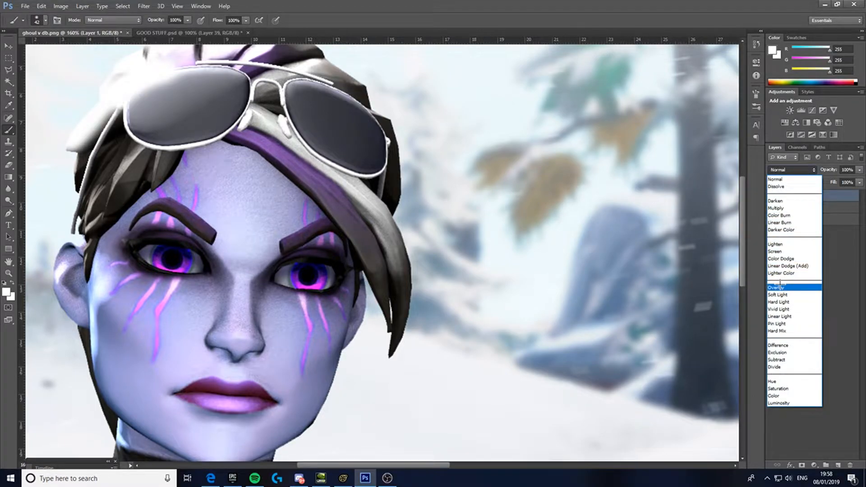
click(776, 287)
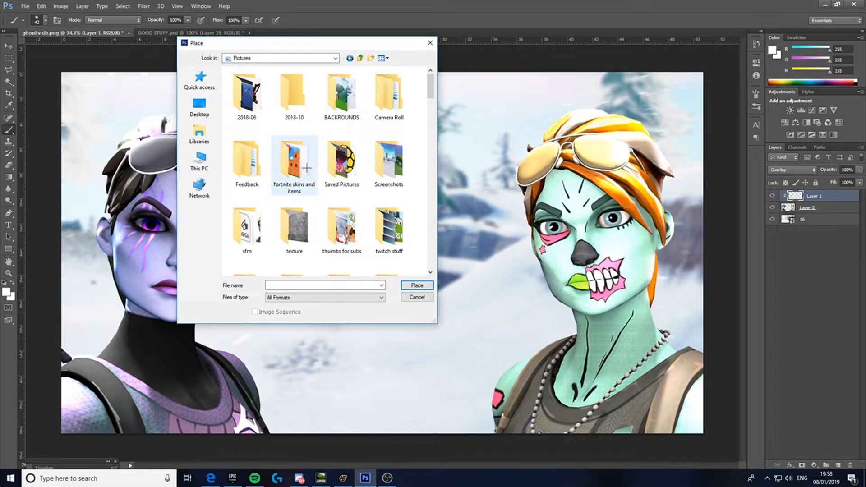
Step: Place the light-rays image tilted over the top left, blend it in Screen mode, and duplicate the layer
click(341, 160)
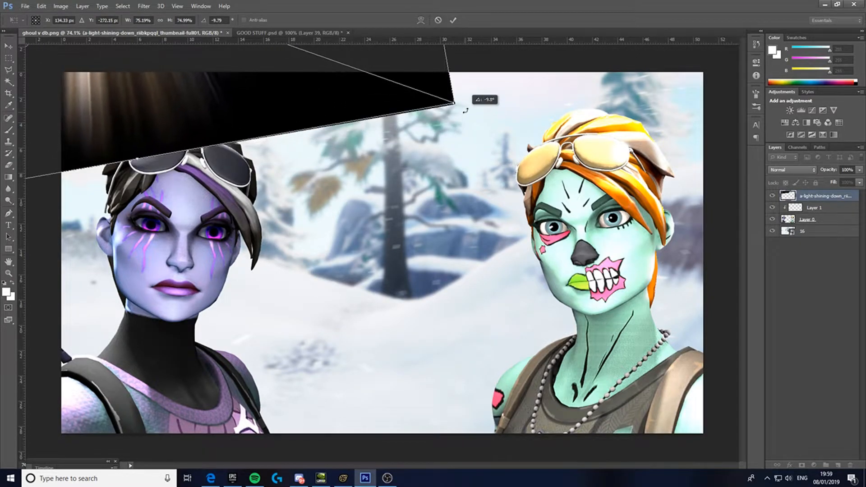
drag(453, 105, 468, 104)
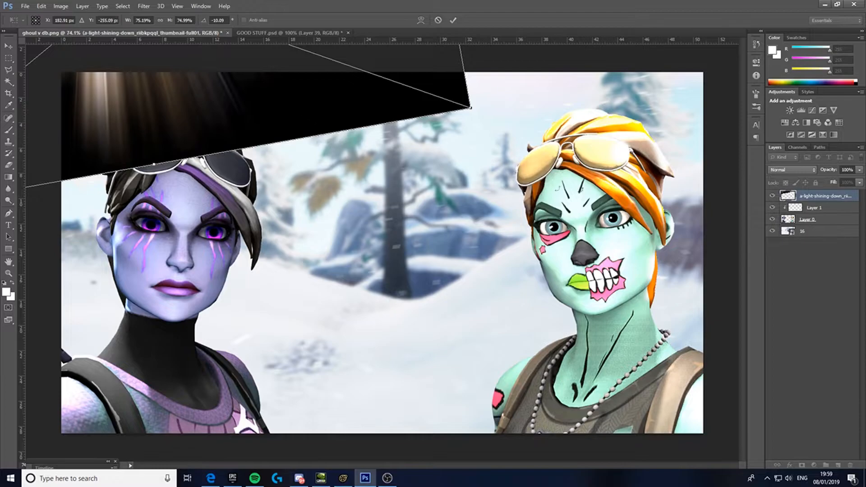
click(790, 169)
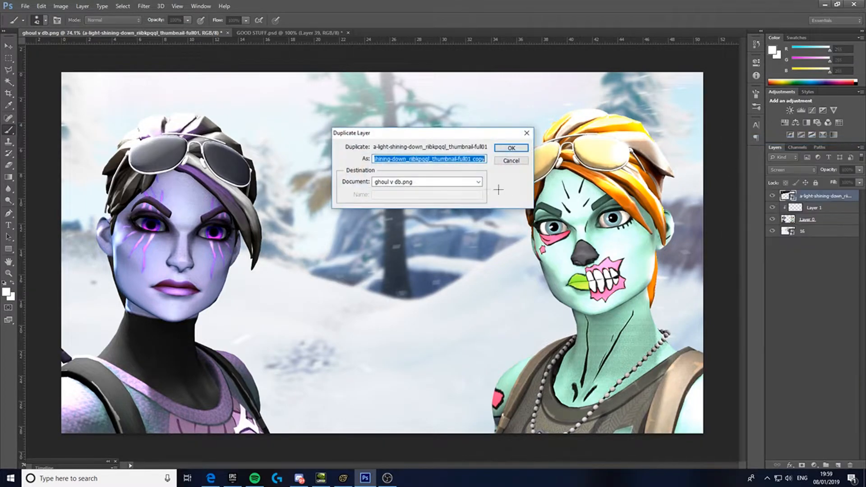
click(509, 147)
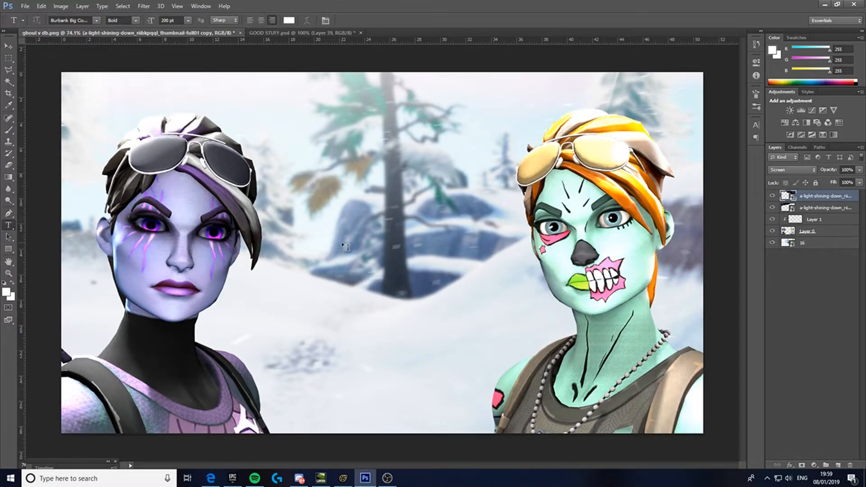
Step: Type a 200 pt 'VS' title and pick a brush-style font for it
text(VS)
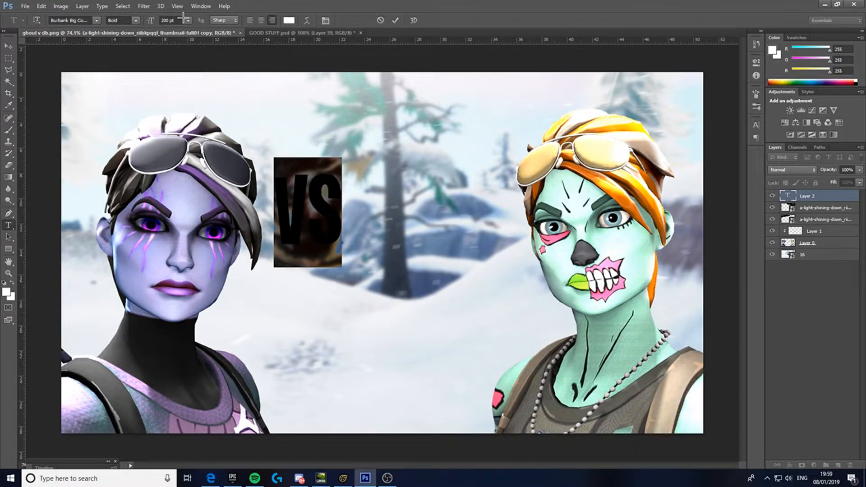
click(182, 20)
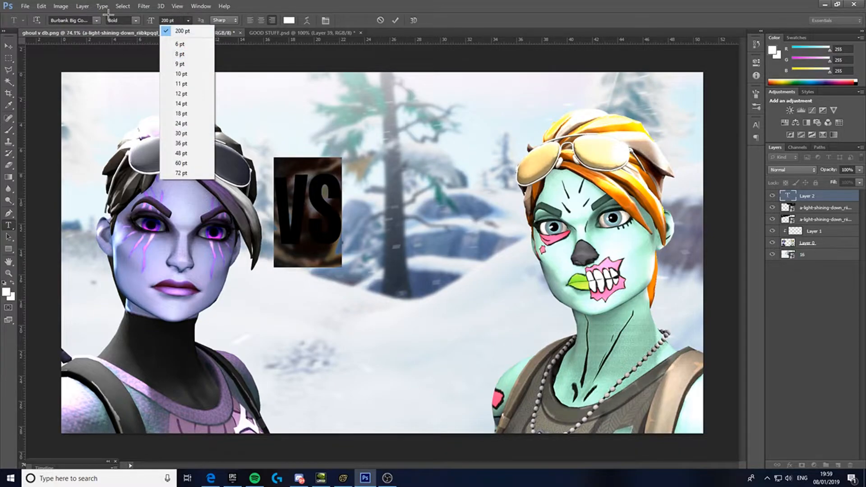
click(72, 21)
text(Againts)
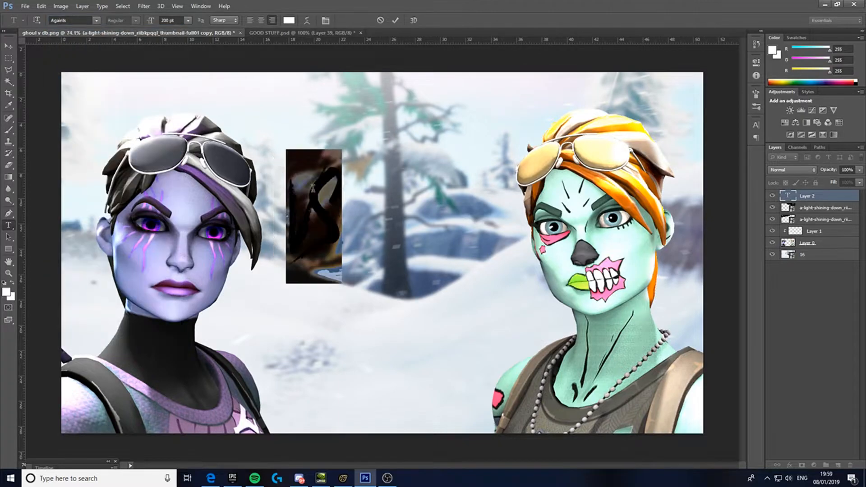
mouse_move(32, 143)
text(VS)
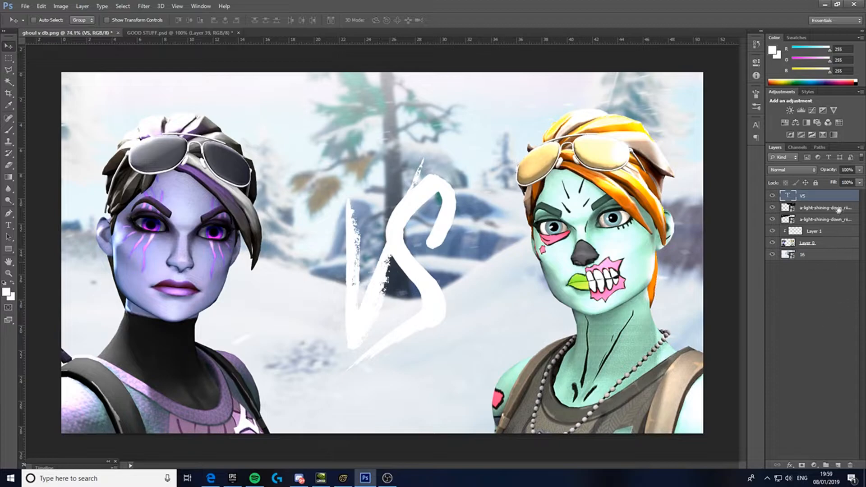
Step: Give the VS title layer a white Color Overlay
double_click(807, 208)
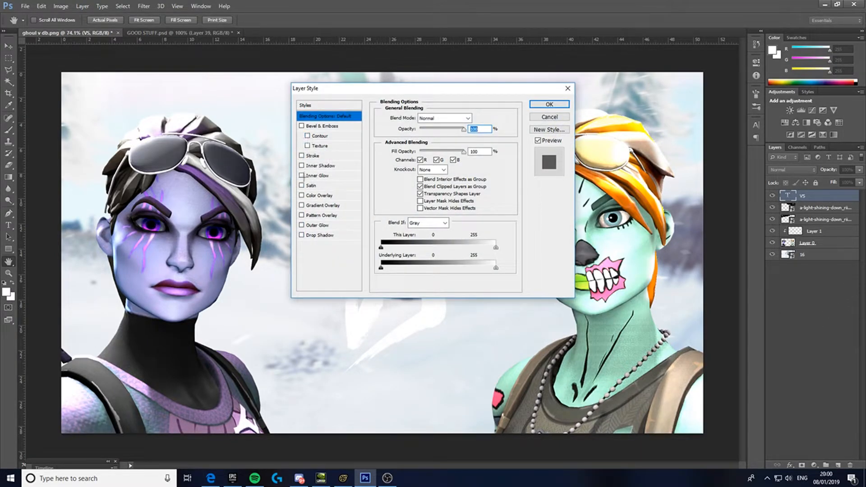
click(319, 194)
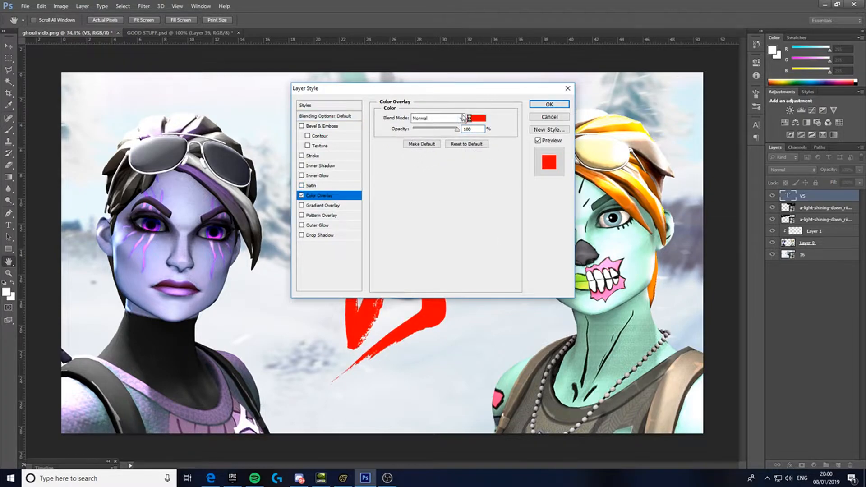
click(473, 117)
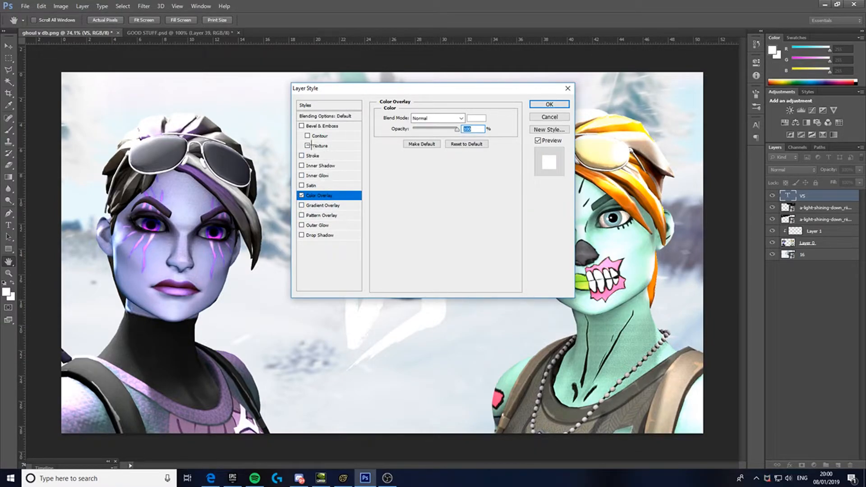
Step: Add a red Stroke to the VS letters with Normal blending and Outside position
click(313, 156)
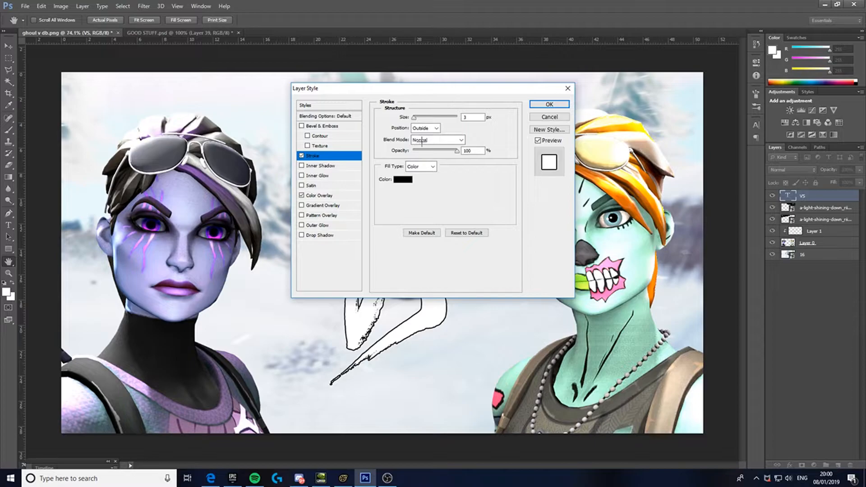
click(435, 139)
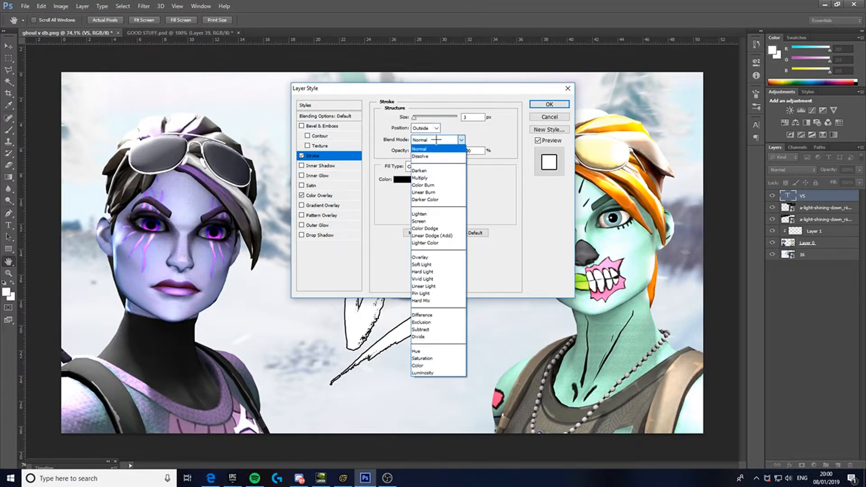
click(420, 149)
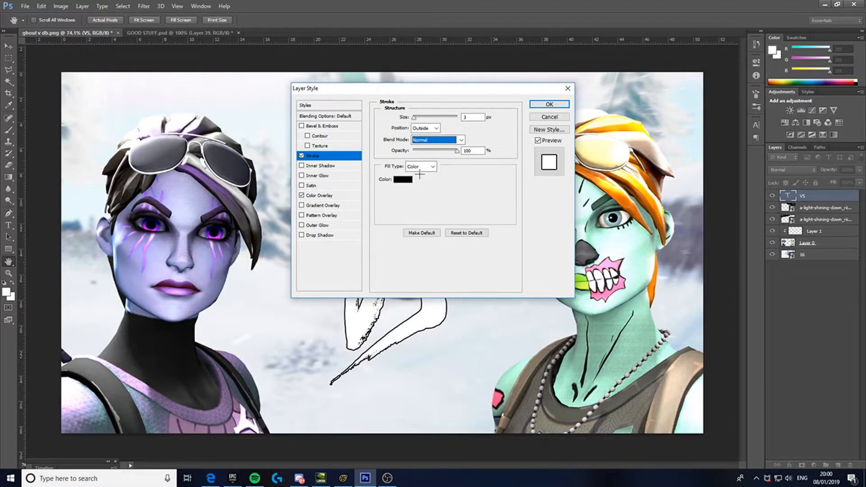
click(435, 127)
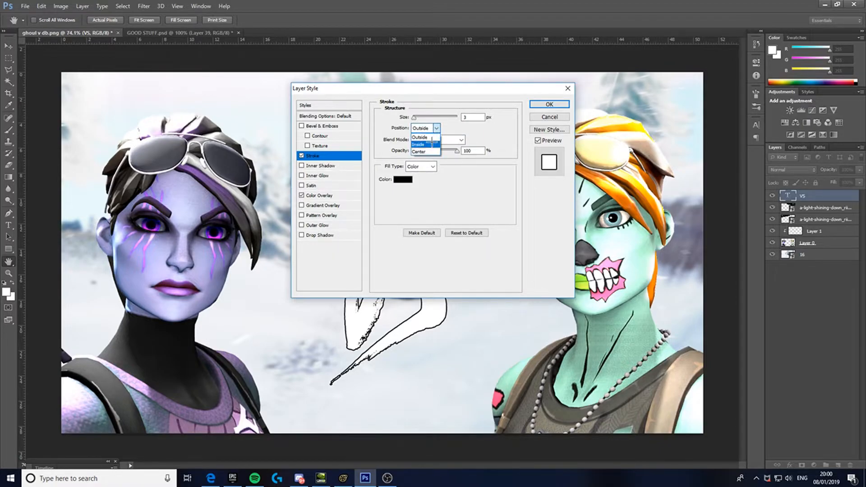
click(422, 137)
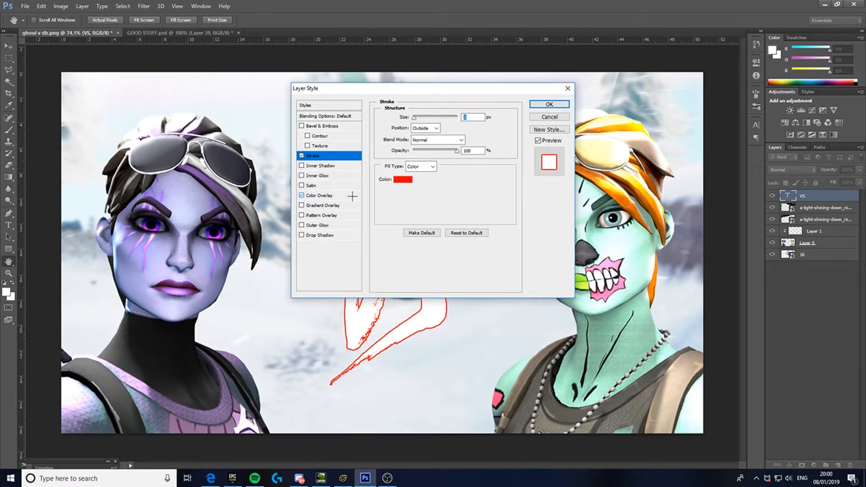
click(319, 195)
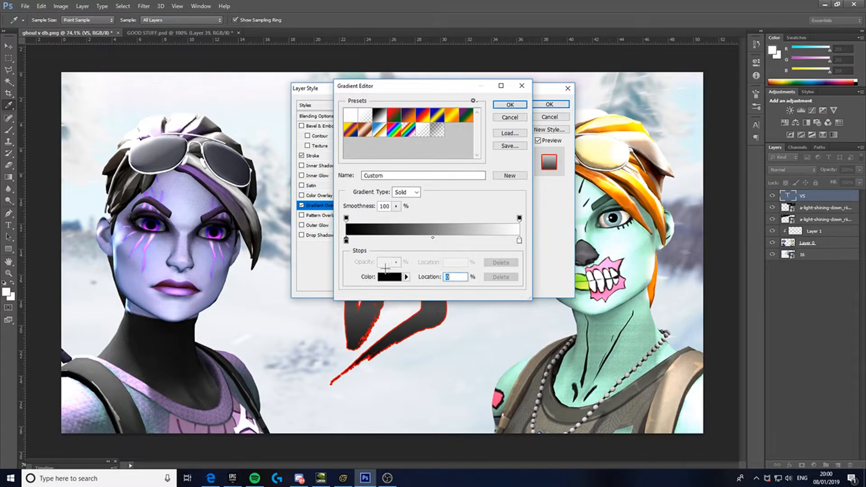
Step: Apply the gradient and reopen the VS layer's Gradient Overlay editor
click(388, 276)
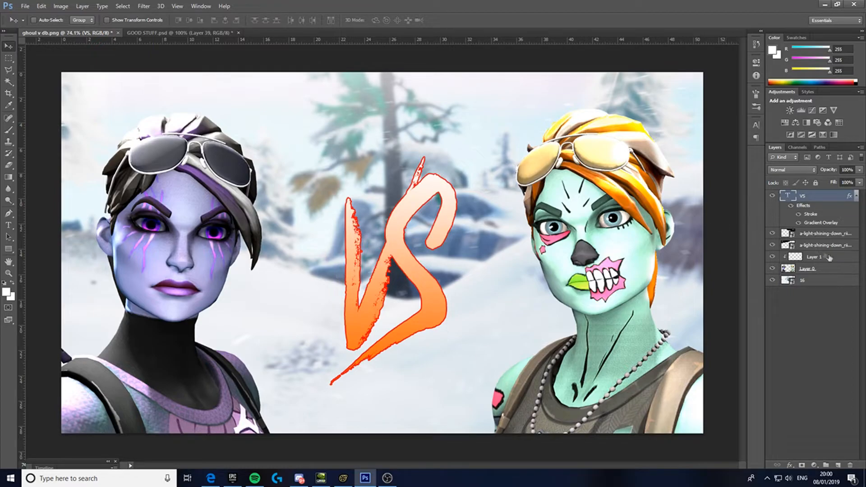
double_click(810, 205)
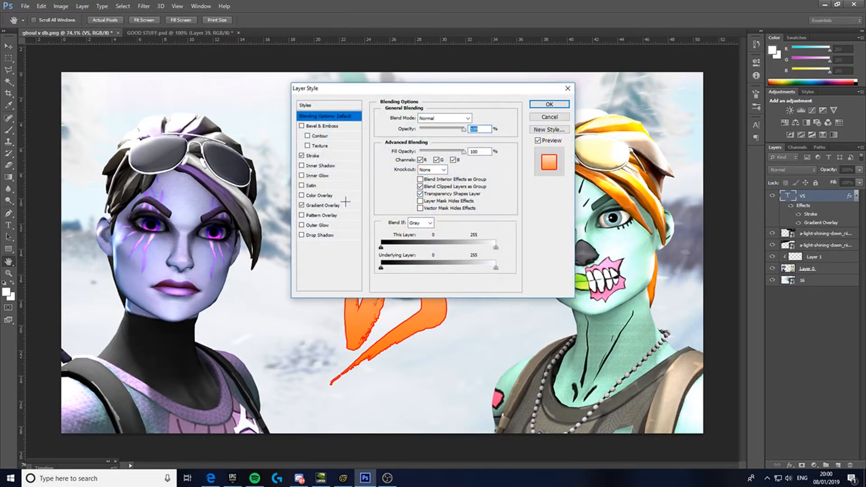
click(323, 205)
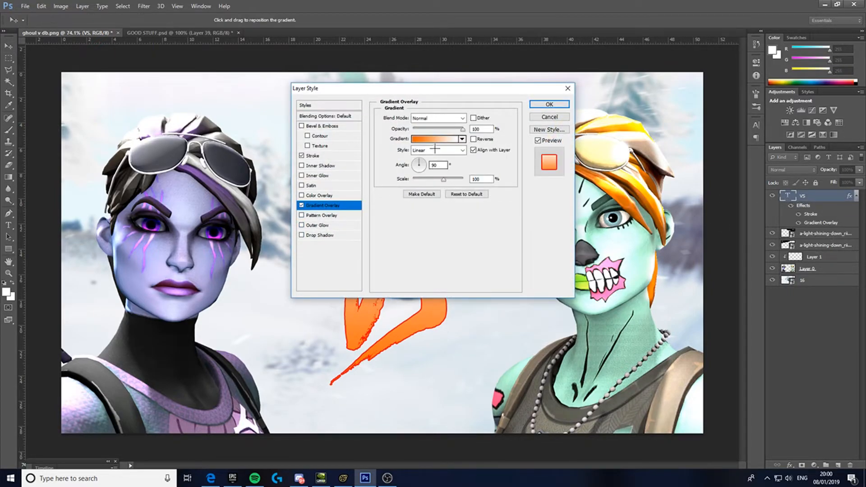
click(436, 139)
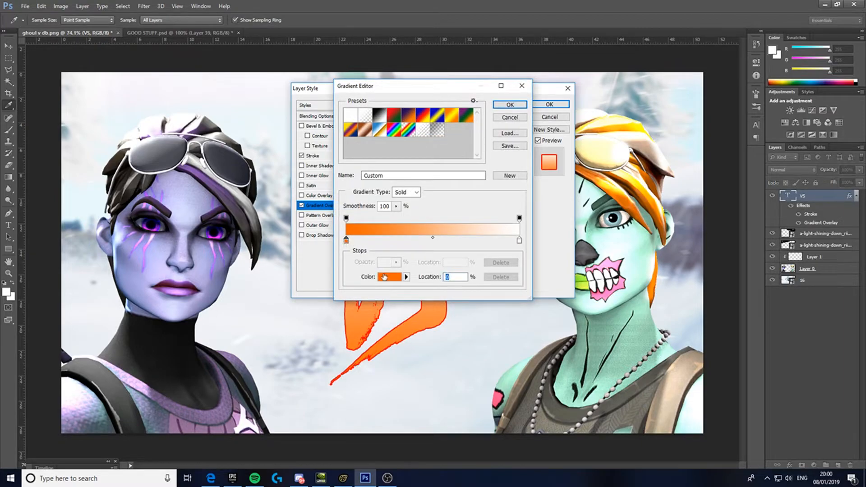
Step: Set the gradient's left stop to deep red #db1d1d so the title fades red to white
click(387, 277)
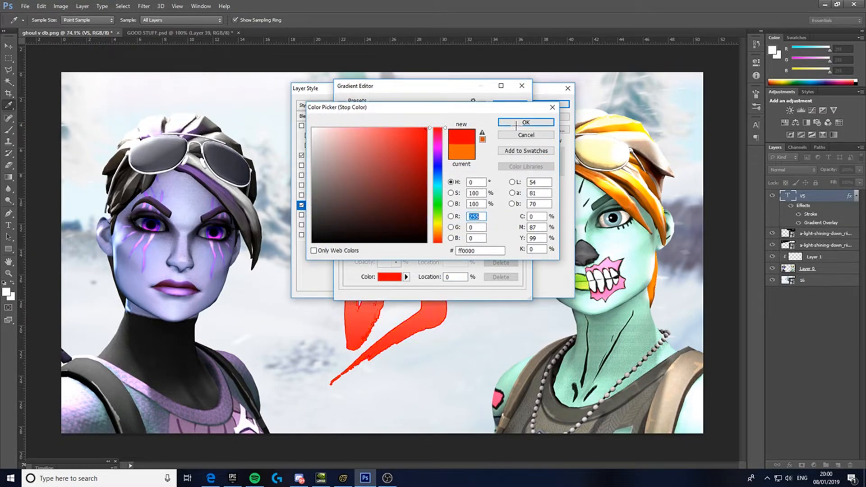
click(412, 144)
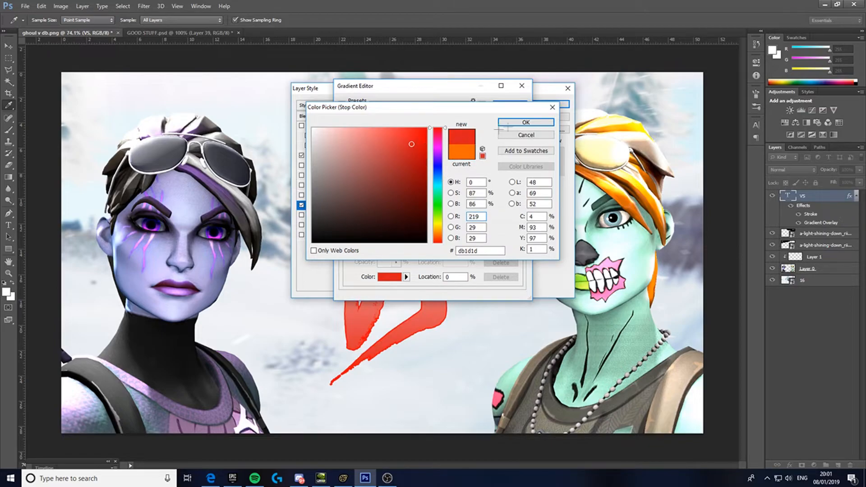
click(524, 121)
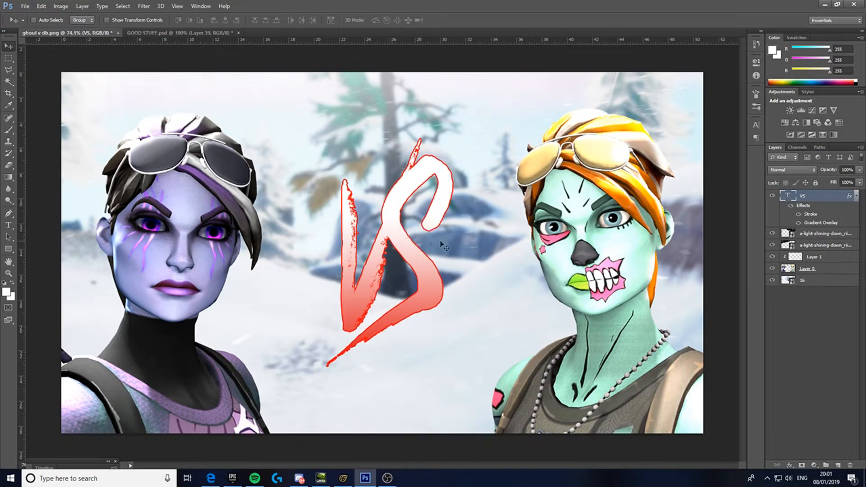
click(33, 15)
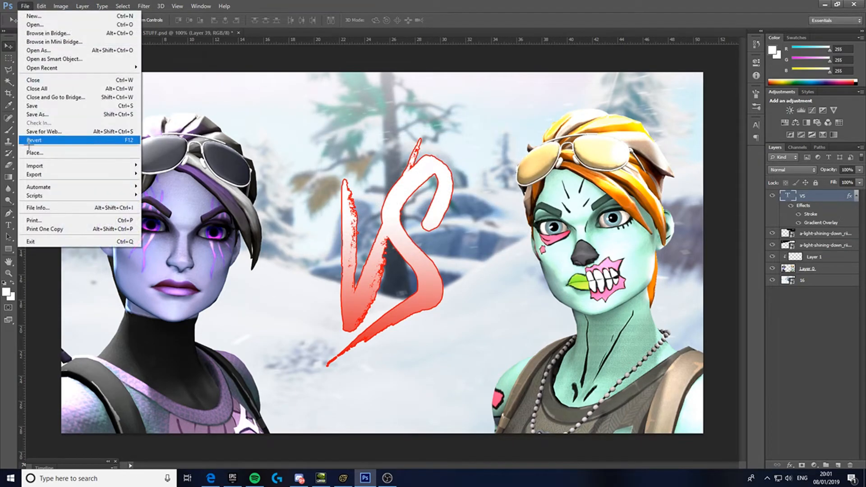
Step: Place the team logo image into the document above the VS title
click(33, 152)
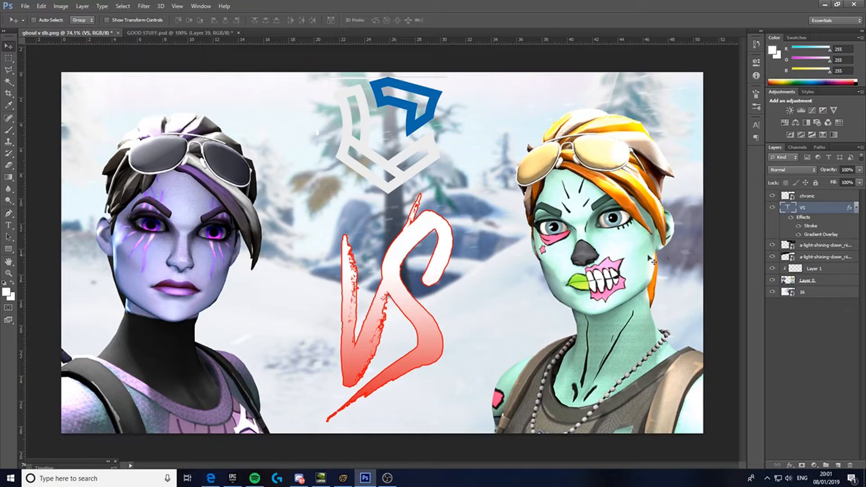
mouse_move(50, 195)
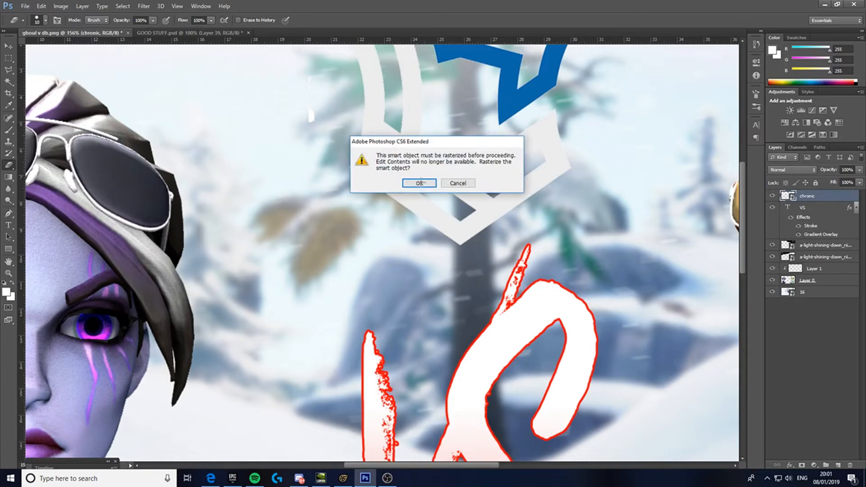
Step: Rasterize the logo smart object into ordinary pixels
click(419, 183)
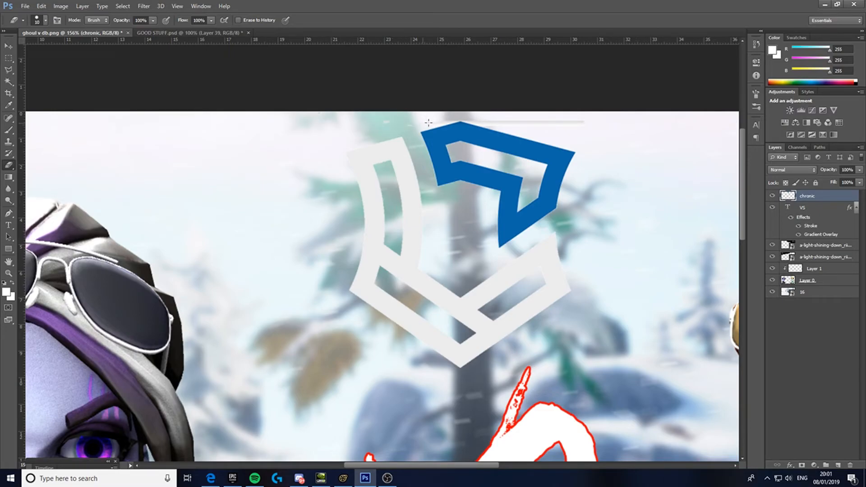
mouse_move(574, 123)
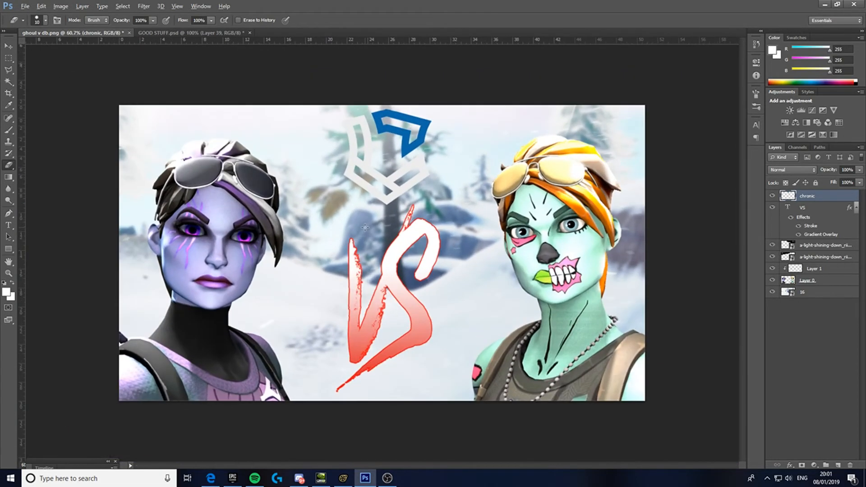
Step: Give the logo layer a Drop Shadow effect
double_click(806, 196)
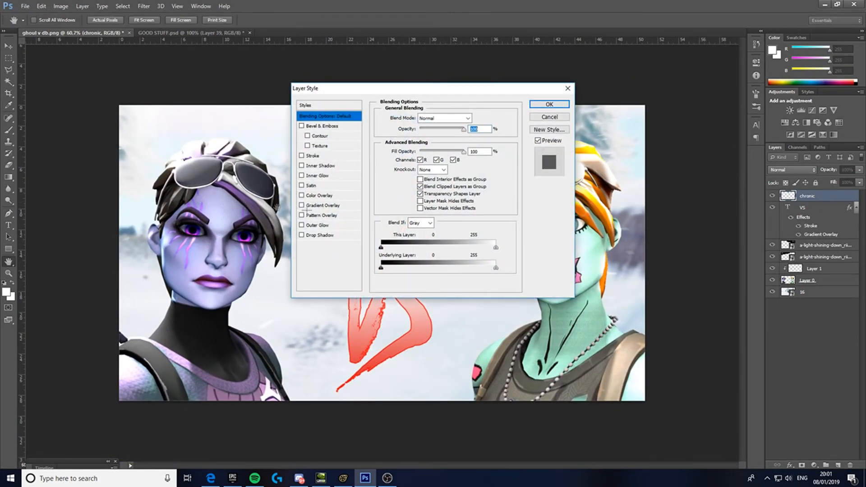
click(548, 105)
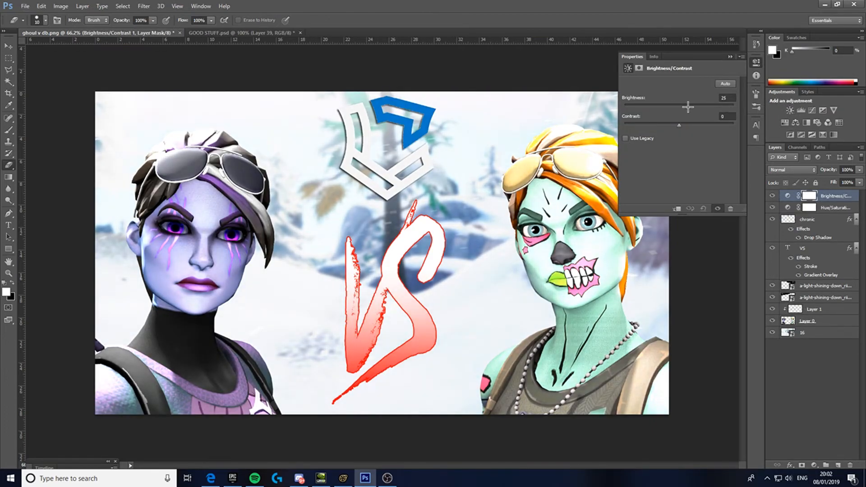
Step: Lower the Brightness adjustment to 17 and close its properties
drag(687, 107, 684, 107)
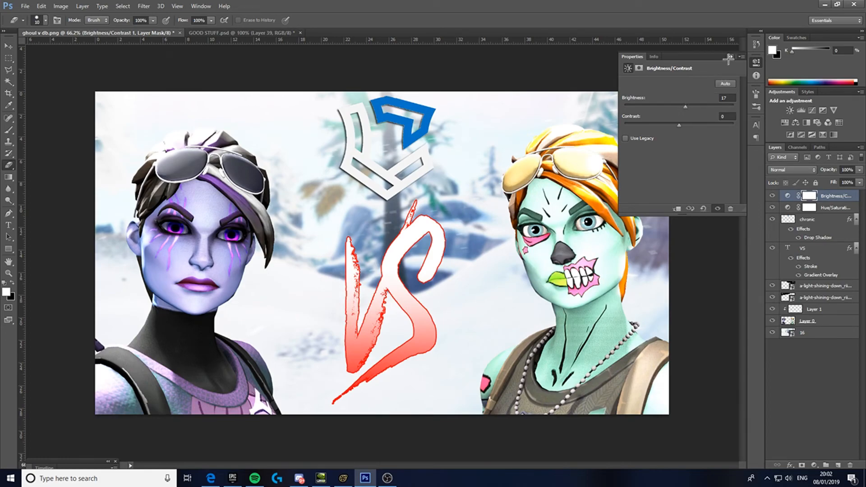
click(729, 55)
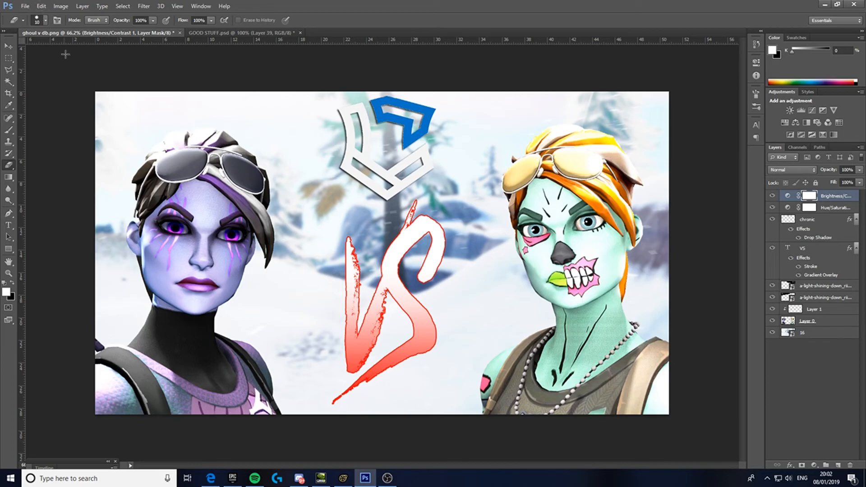
mouse_move(70, 60)
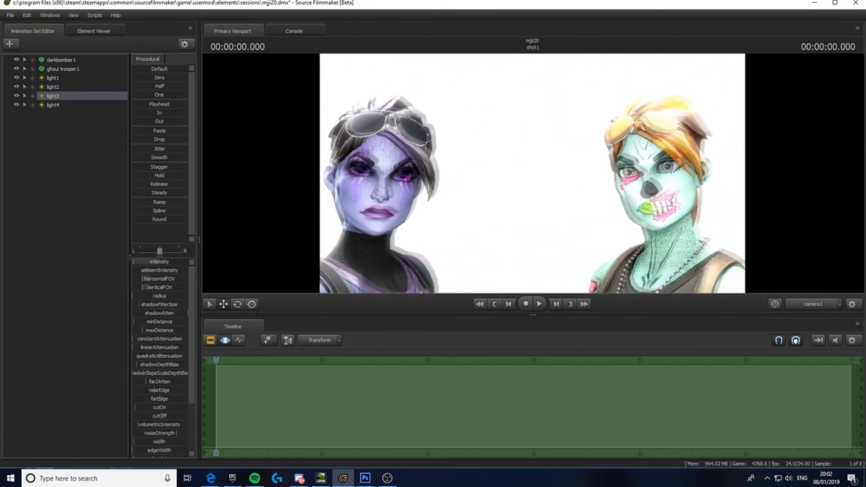
Step: Bring the OBS recorder window up over the Photoshop document
click(387, 478)
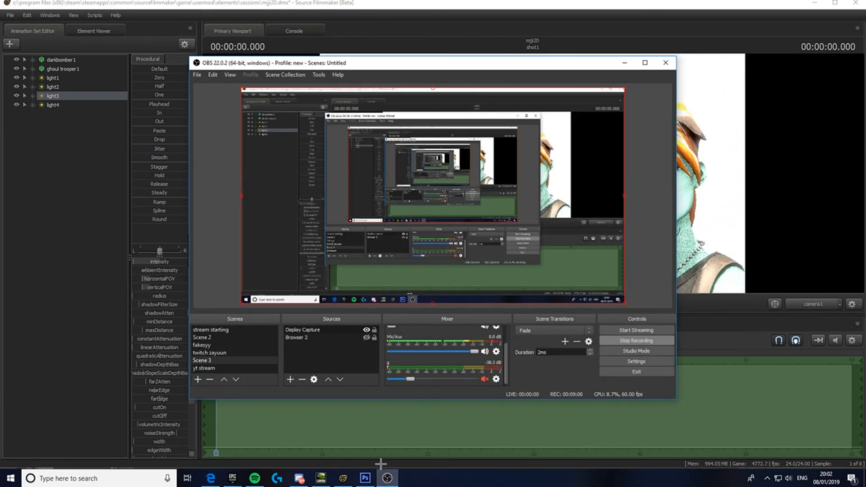
click(364, 478)
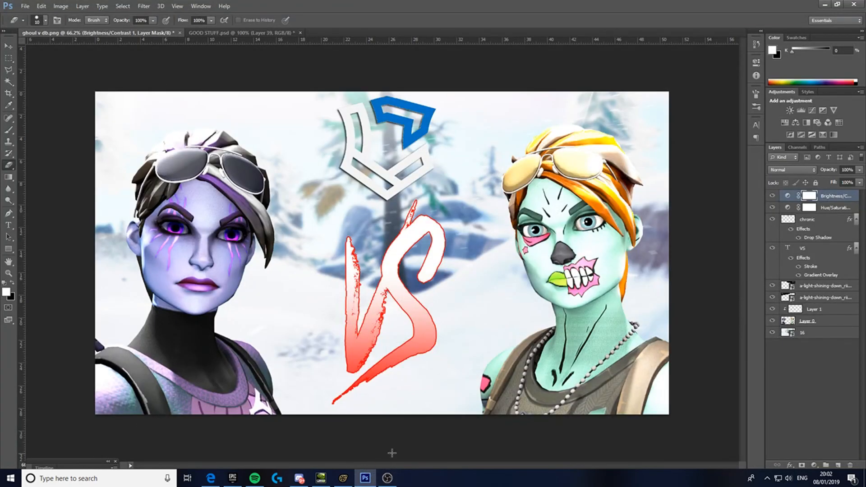
click(387, 478)
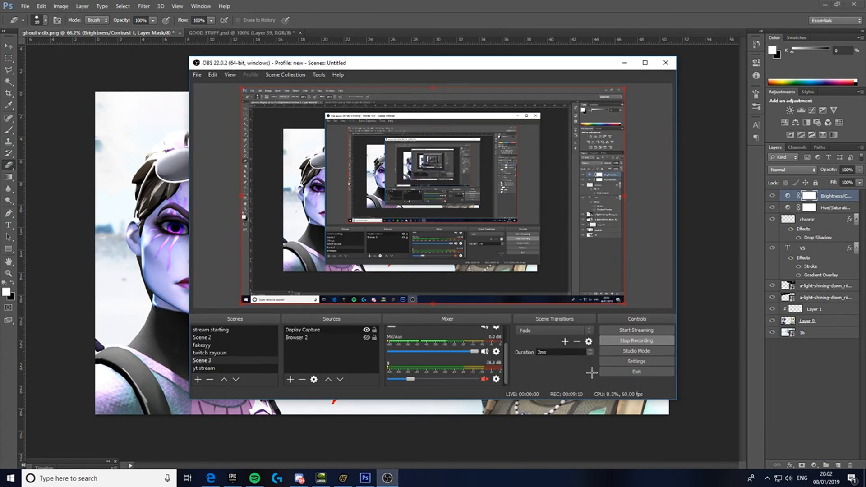